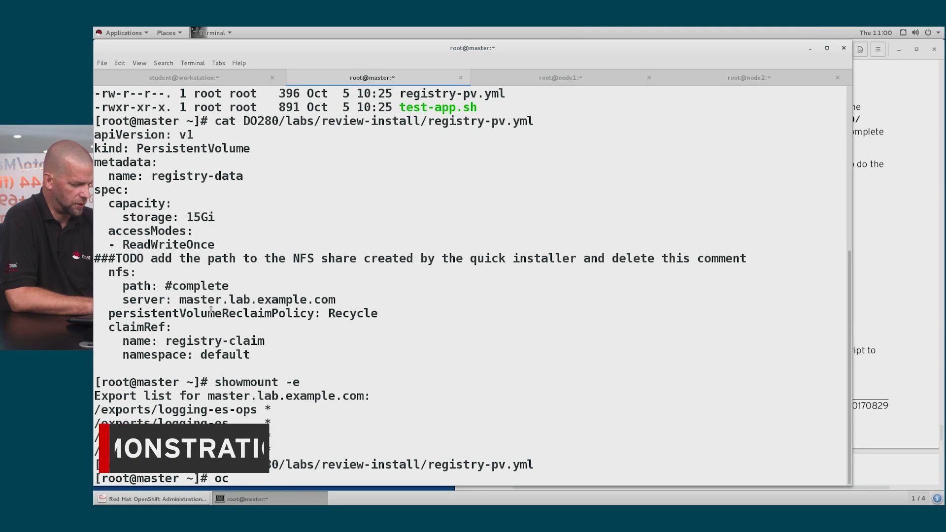
Create the registry persistent volume with oc create -f DO280/labs/review-install/registry-pv.yml.
{"action": "type", "text": "create -f"}
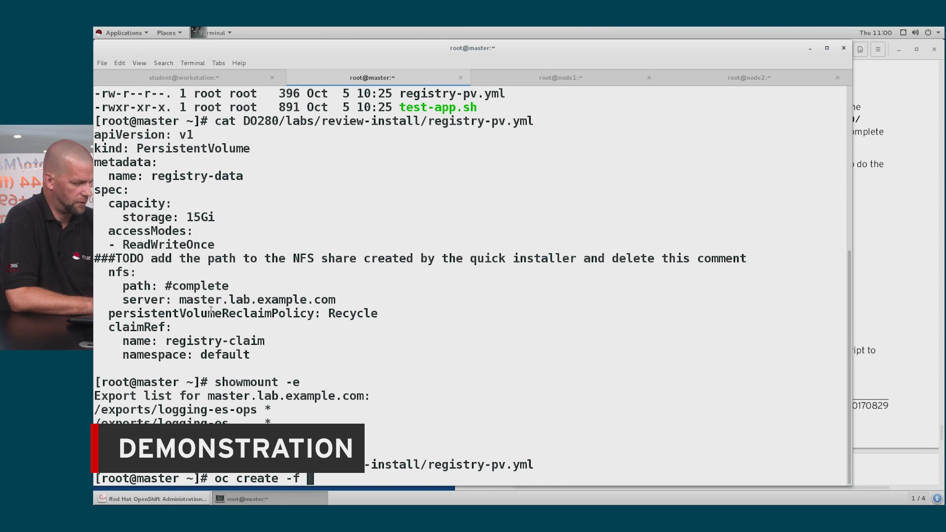
{"action": "key", "text": "Return"}
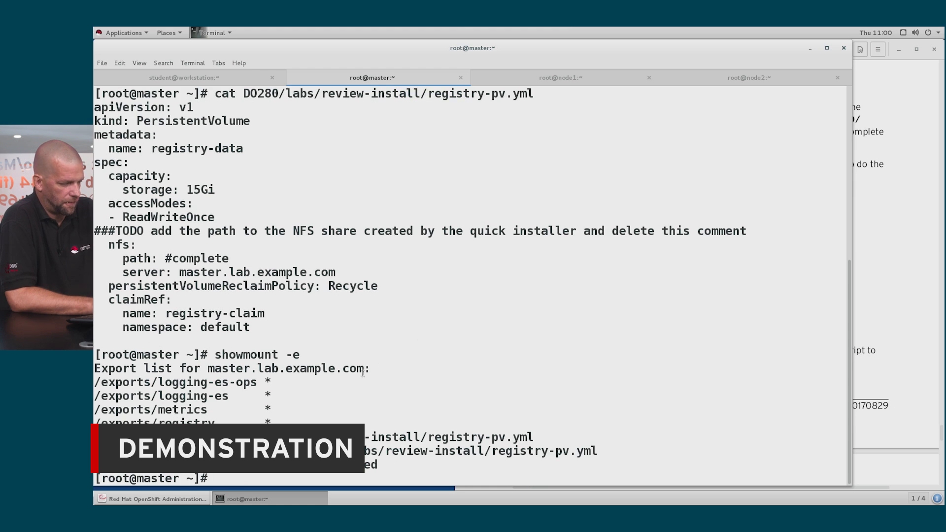
{"action": "mouse_move", "coordinate": [486, 404]}
{"action": "type", "text": "oc get dc"}
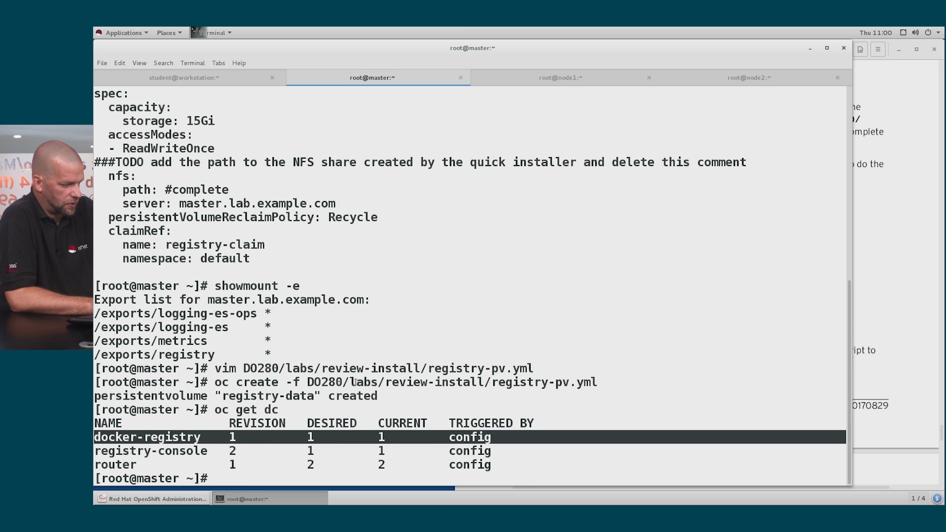
List the docker-registry, registry-console and router deployment configs, then begin the oc volume command.
{"action": "type", "text": "oc v"}
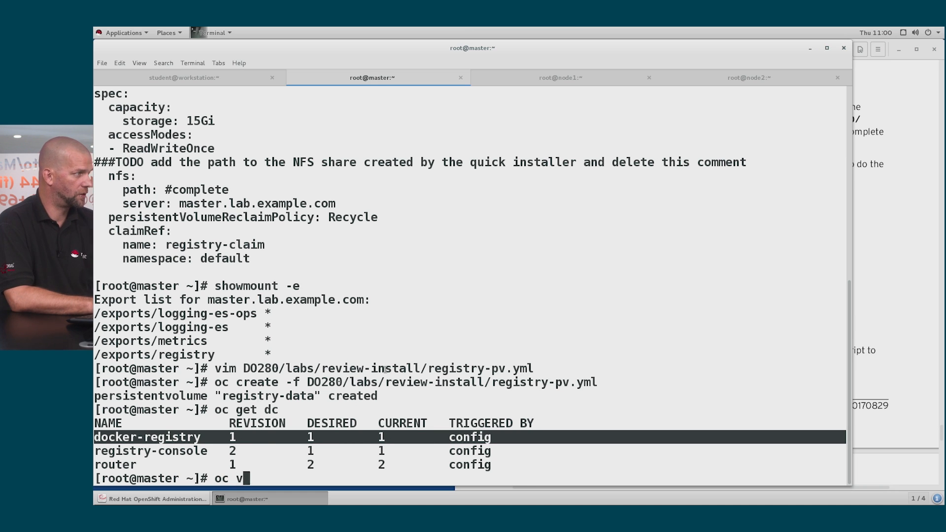